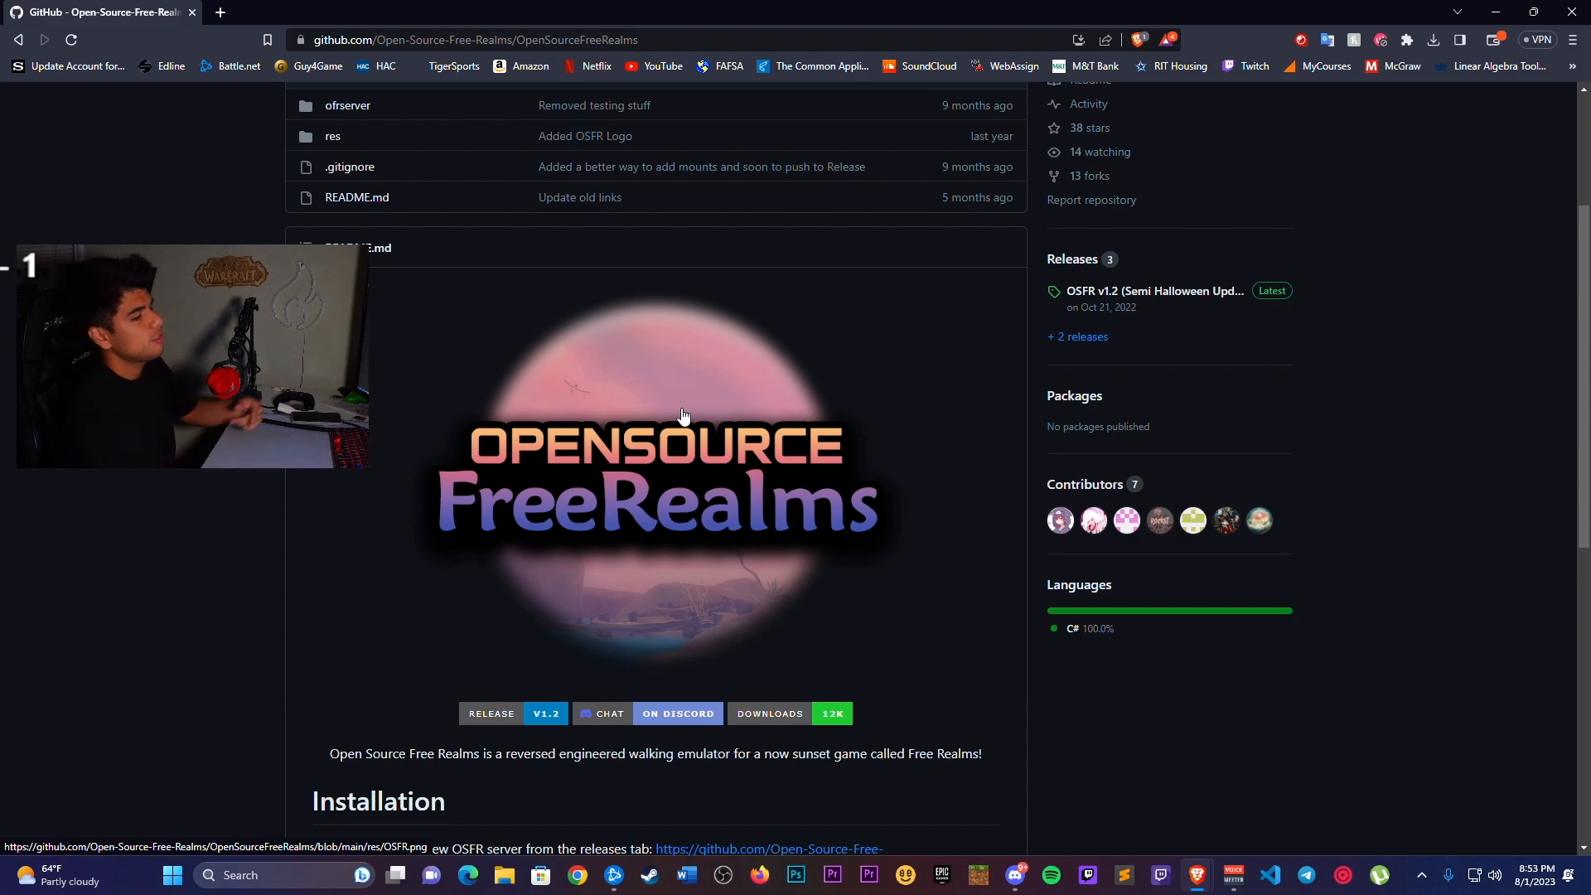
Scroll the repository page down to the README's Installation section
{"action": "scroll", "scroll_direction": "down", "scroll_amount": 3}
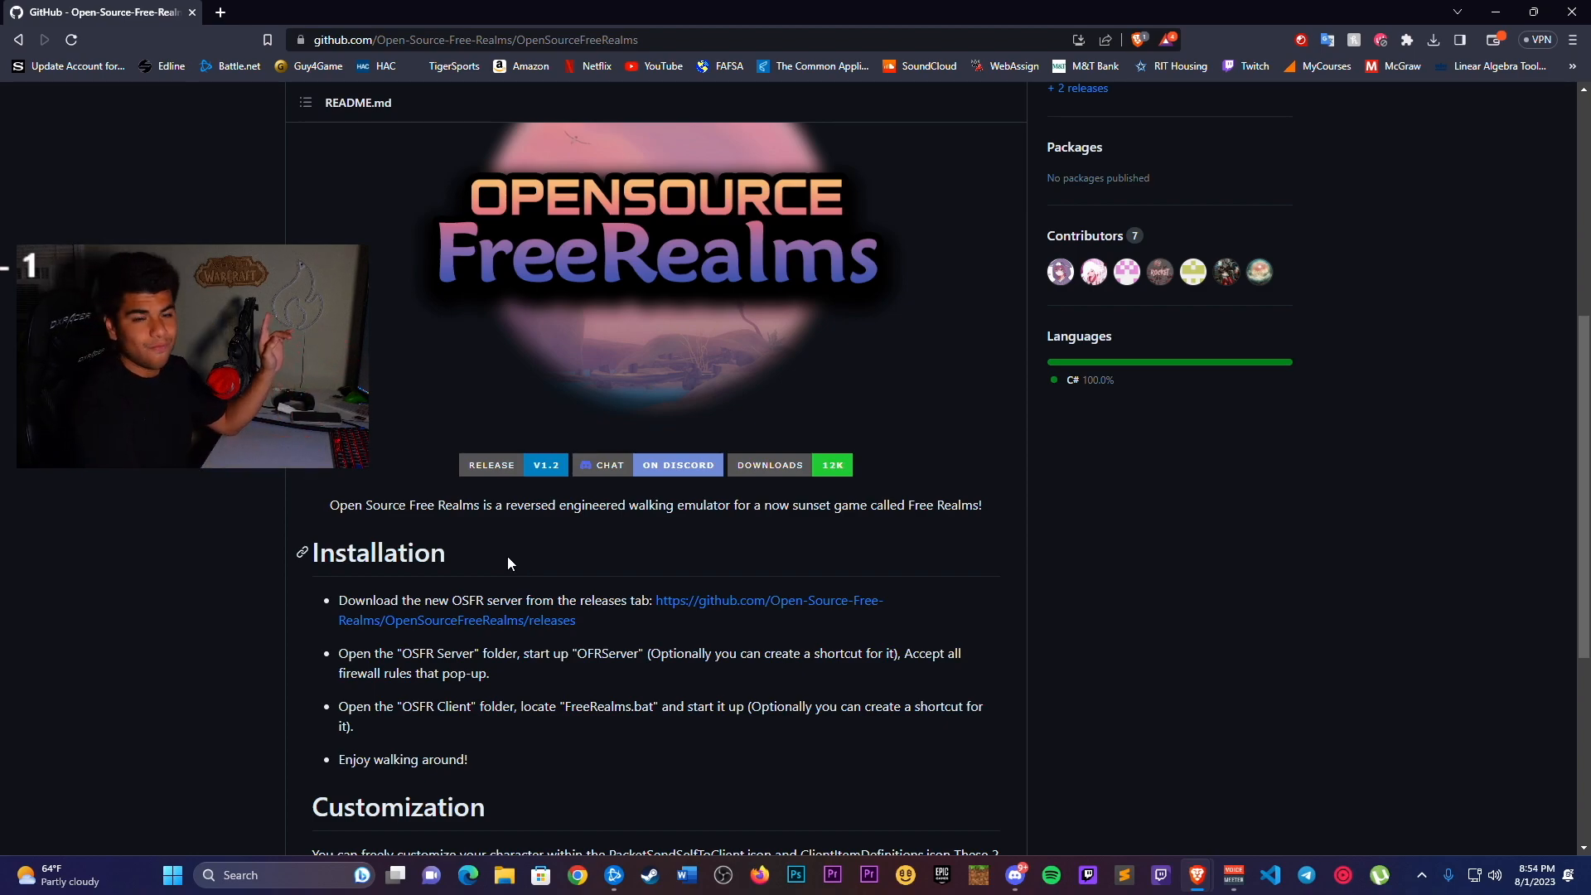
{"action": "scroll", "scroll_direction": "down", "scroll_amount": 3}
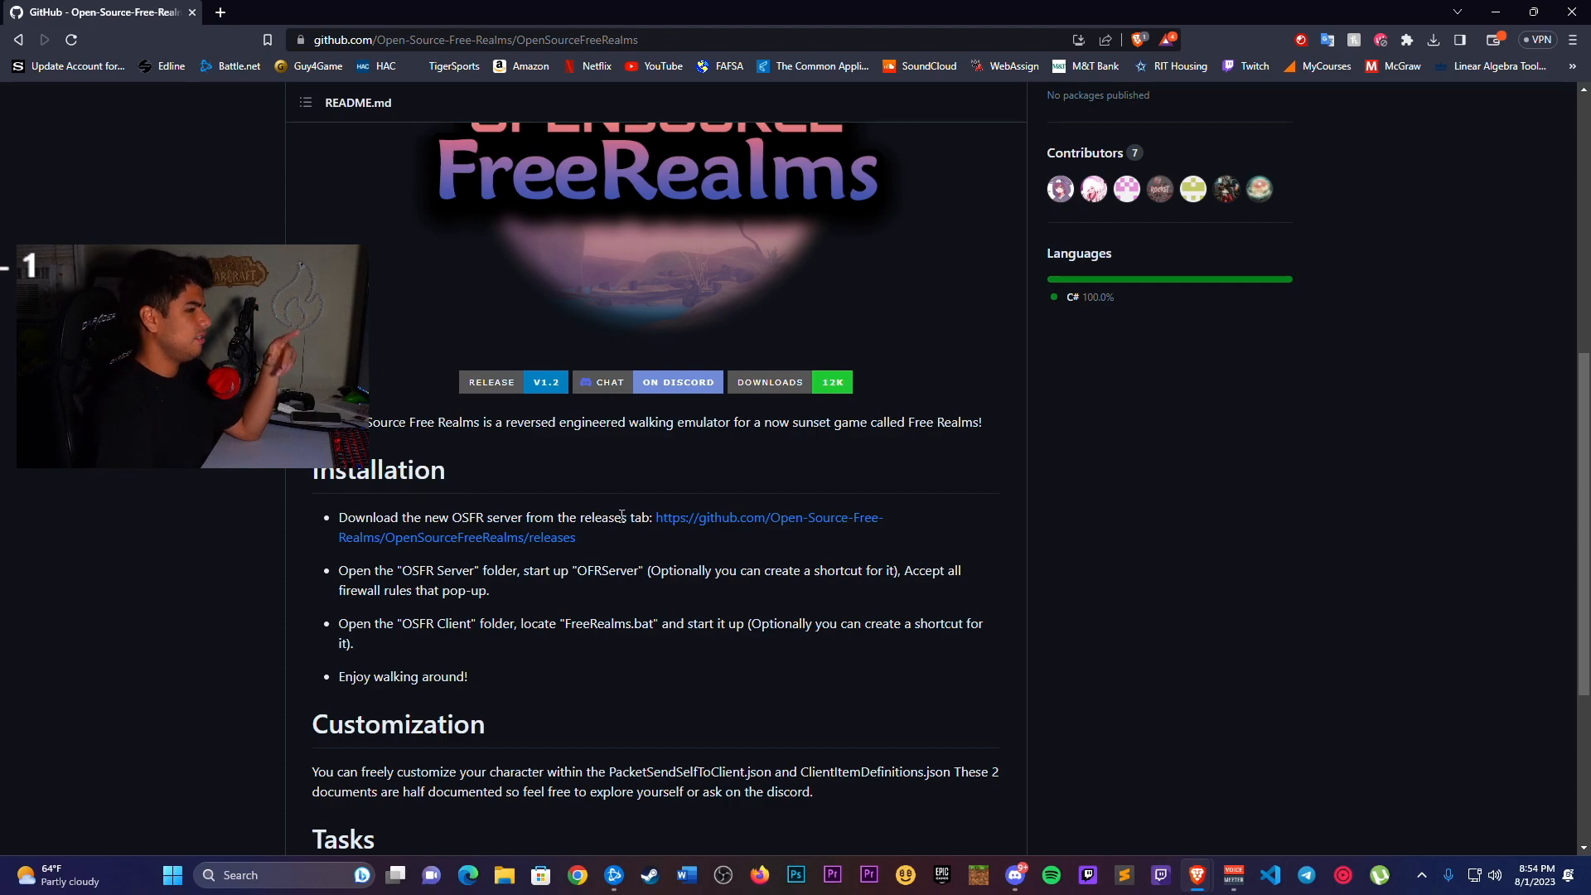
{"action": "mouse_move", "coordinate": [716, 523]}
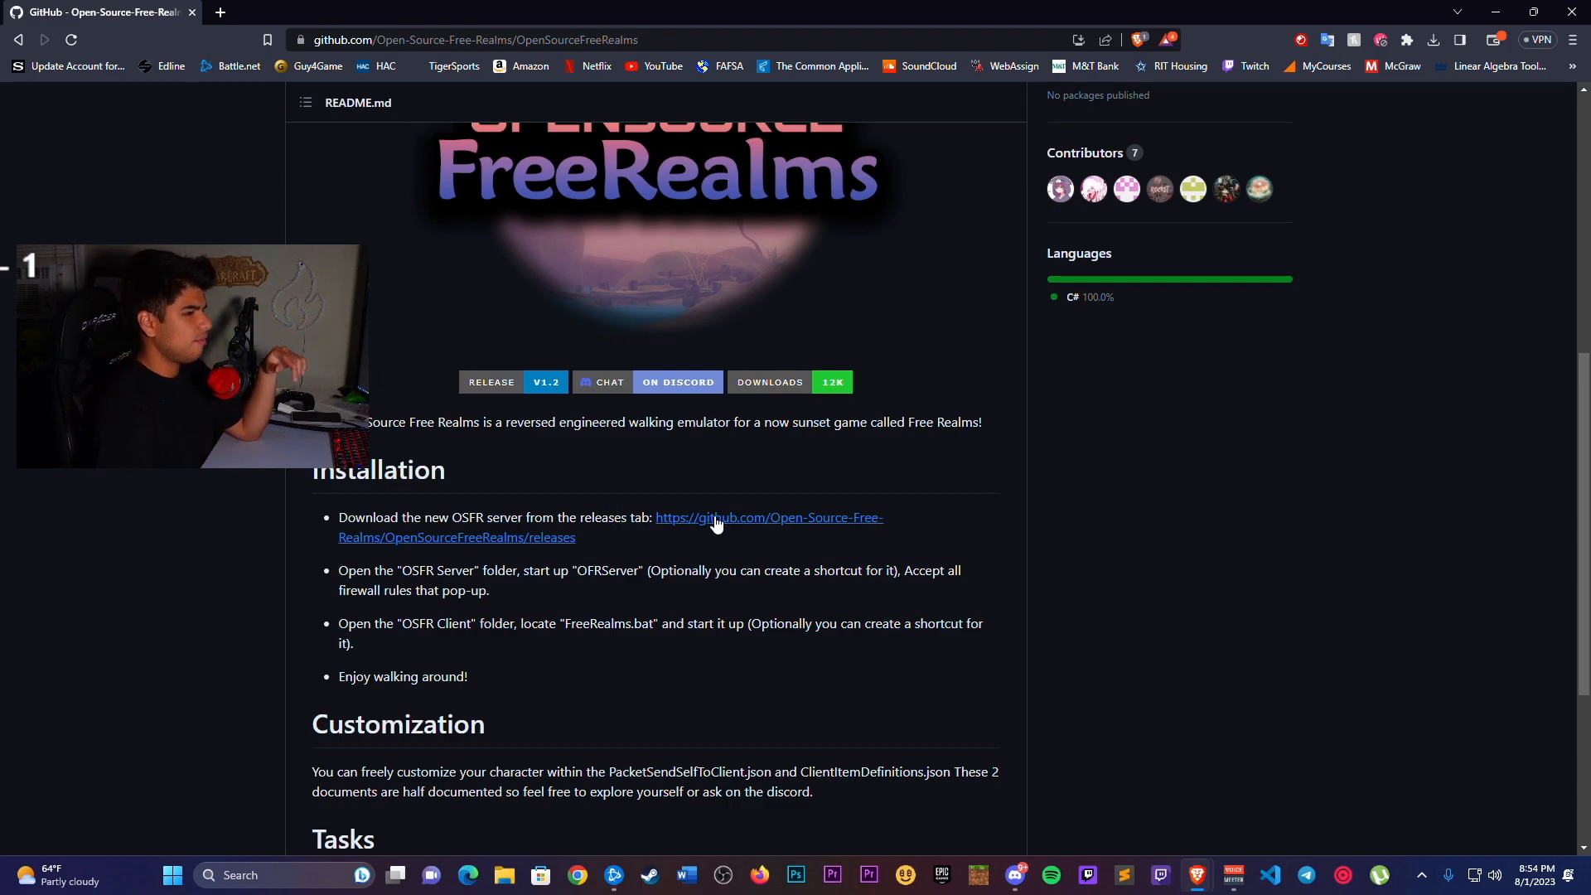
Go to the OSFR releases page and bring the v1.2 Assets list into view
{"action": "left_click", "coordinate": [716, 522]}
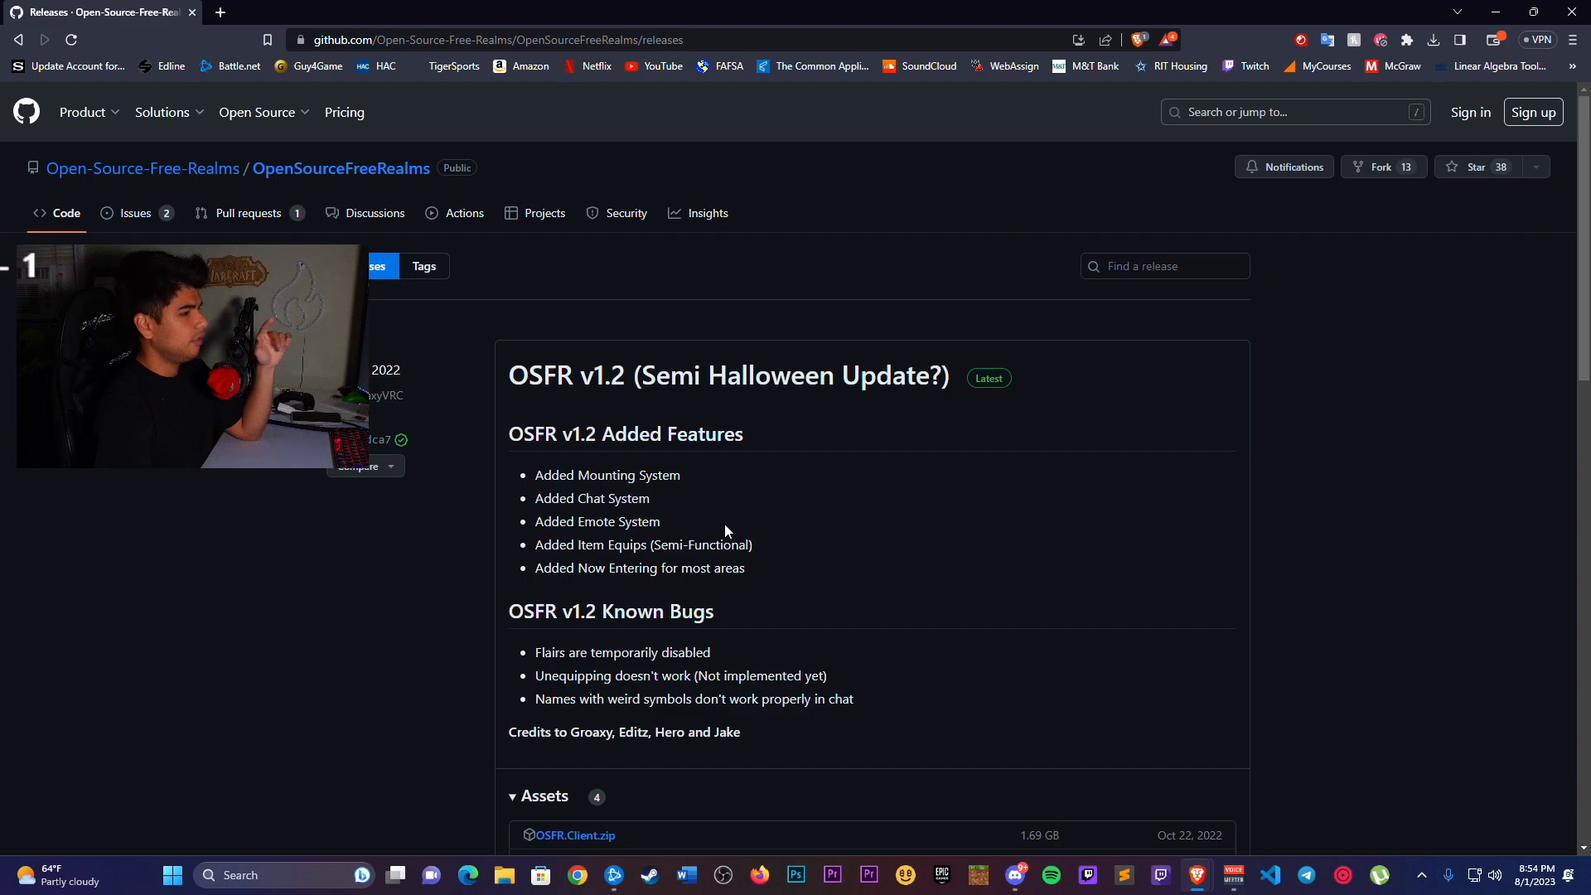
{"action": "scroll", "scroll_direction": "down", "scroll_amount": 3}
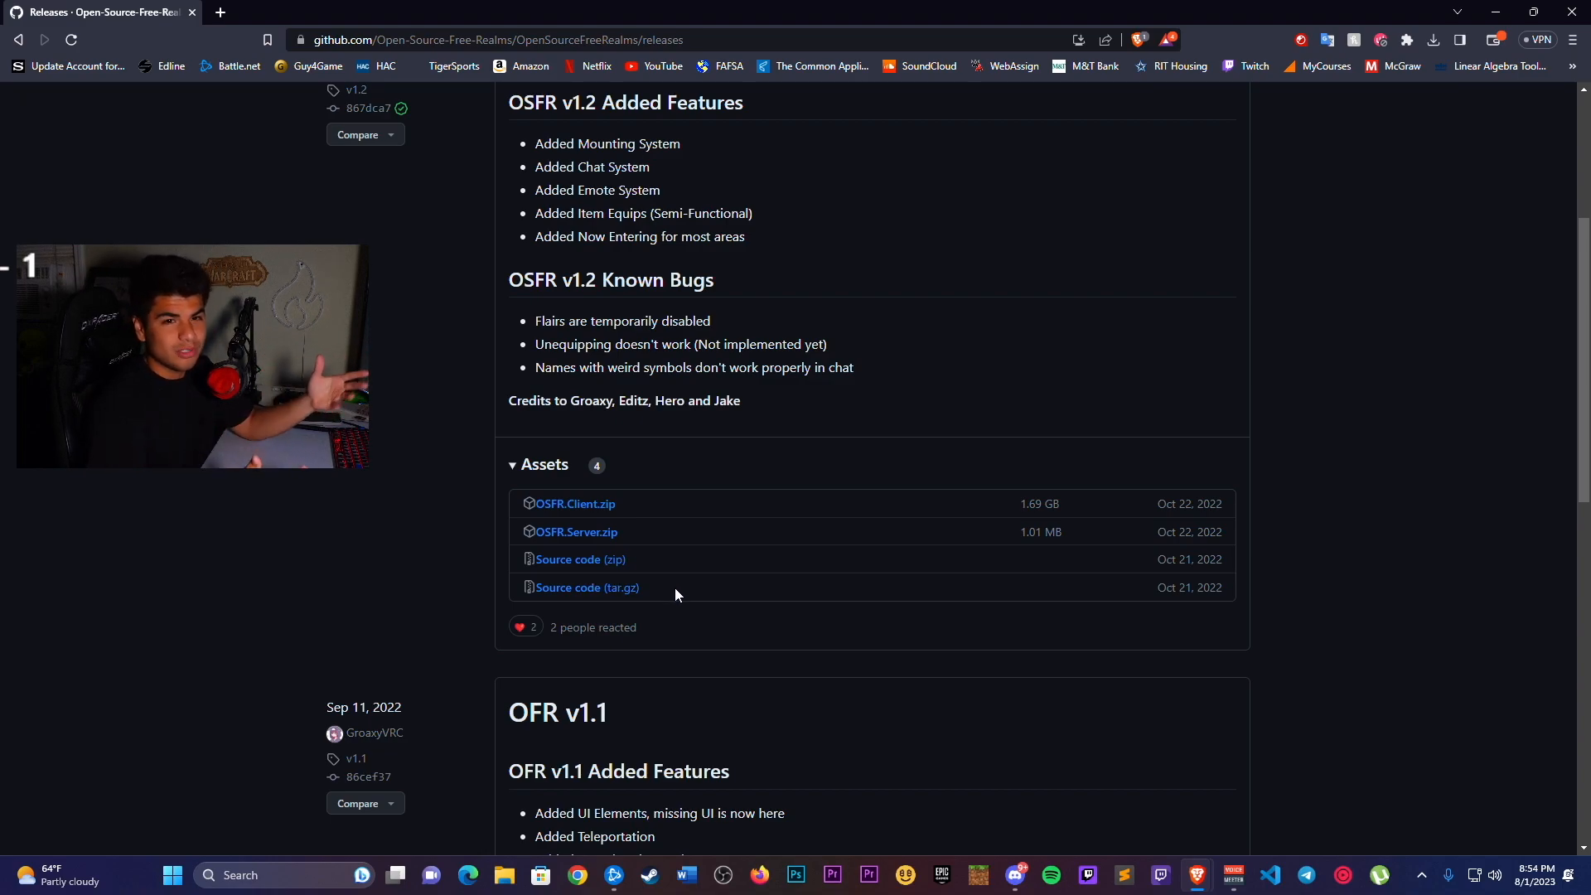
{"action": "mouse_move", "coordinate": [621, 518]}
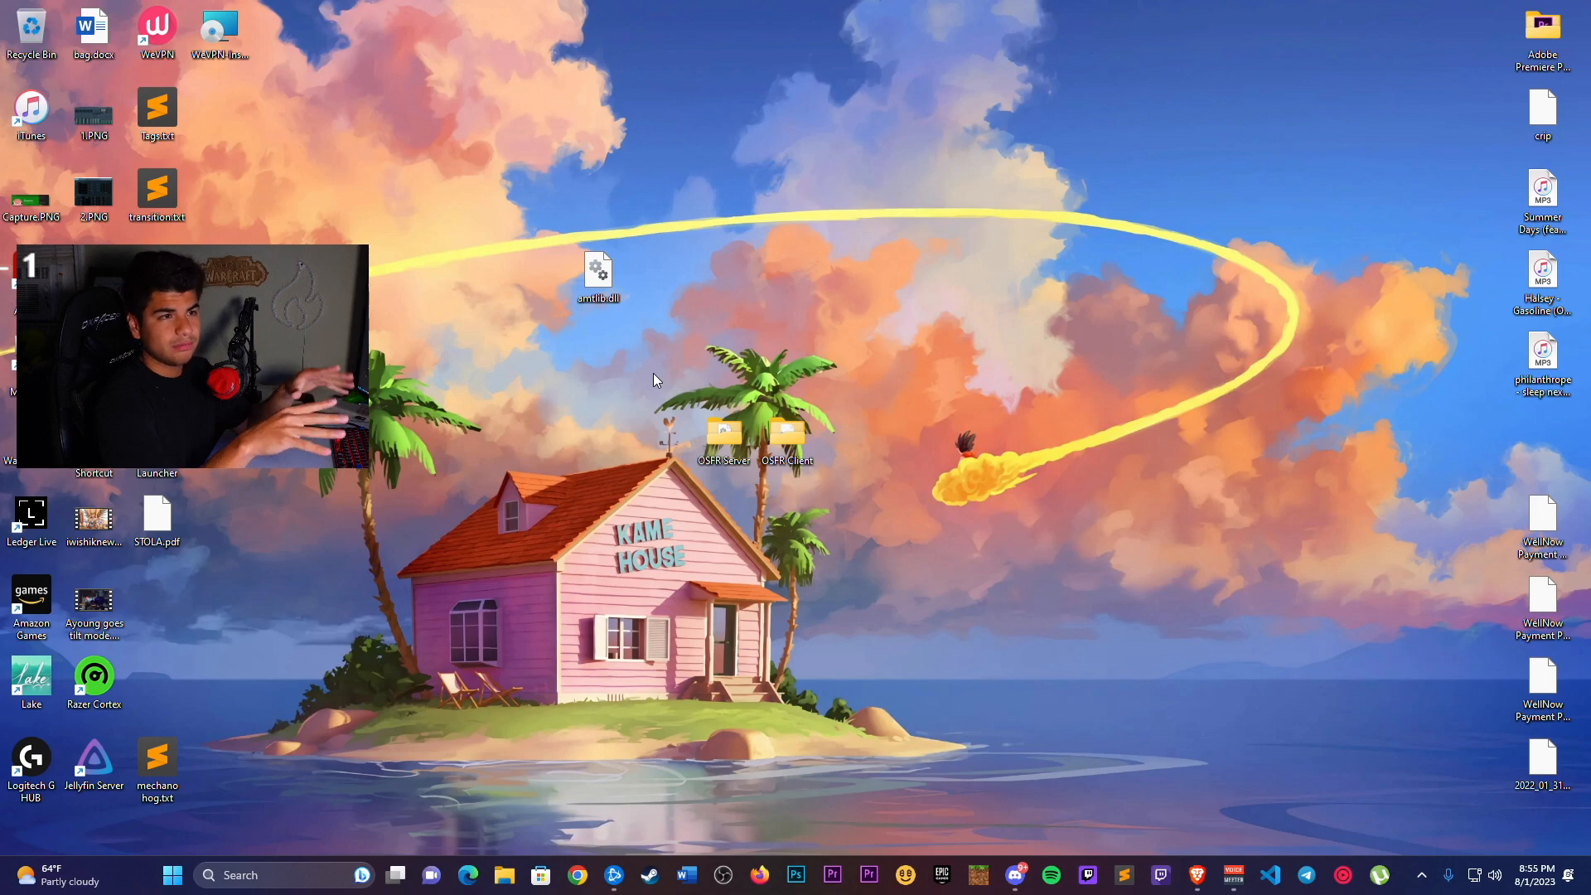
{"action": "mouse_move", "coordinate": [698, 388]}
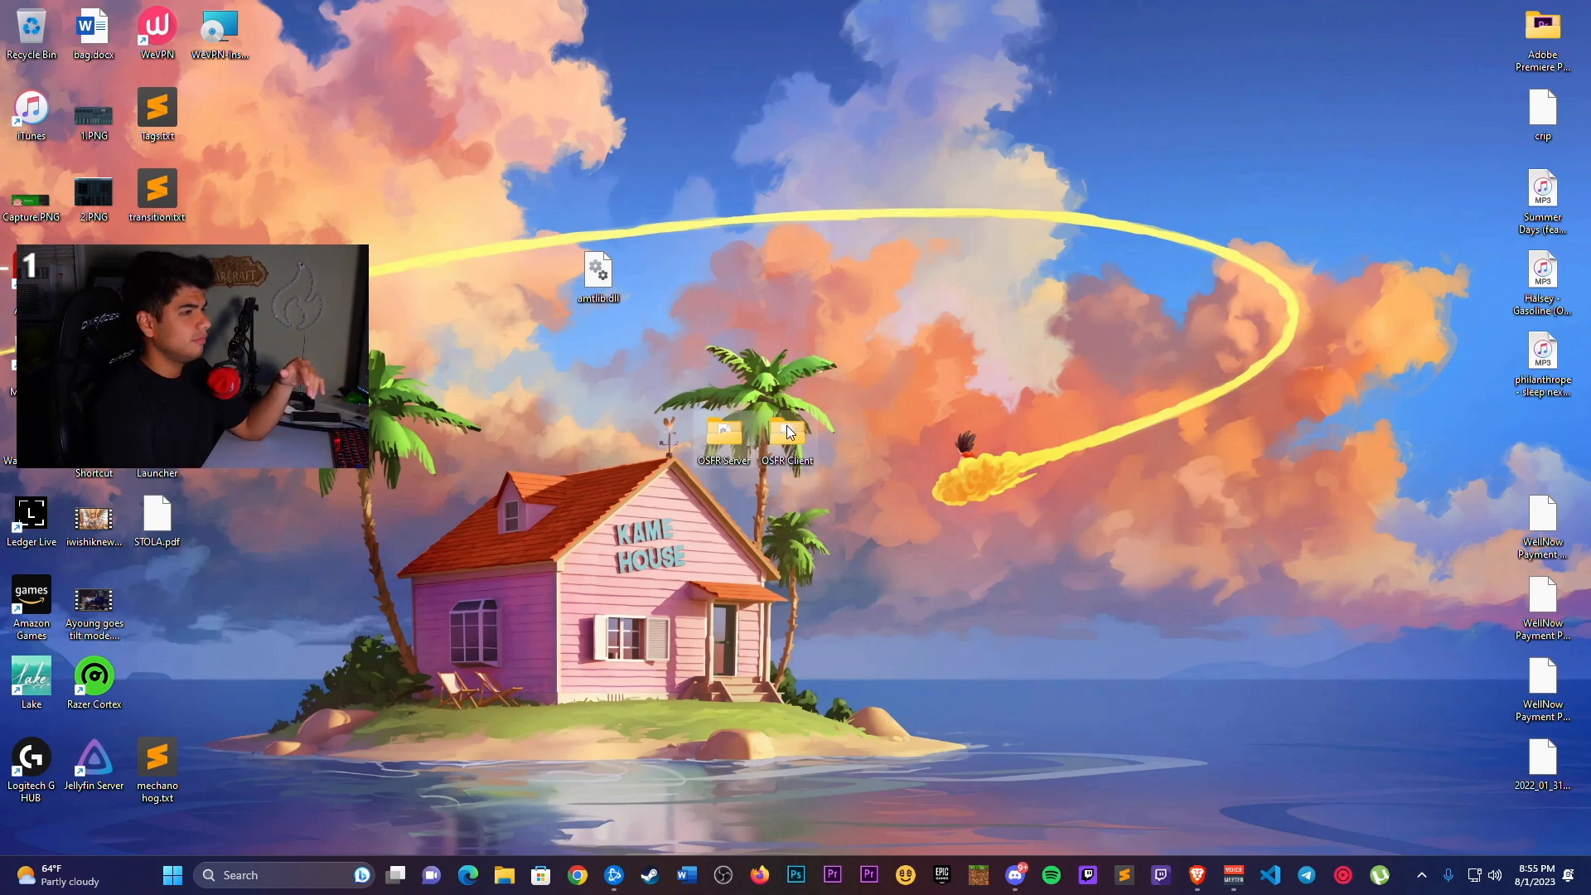
Move the OSFR Server and Client folders to the desktop's upper right and start OSFRServer.exe
{"action": "left_click_drag", "start_coordinate": [756, 436], "coordinate": [1197, 193]}
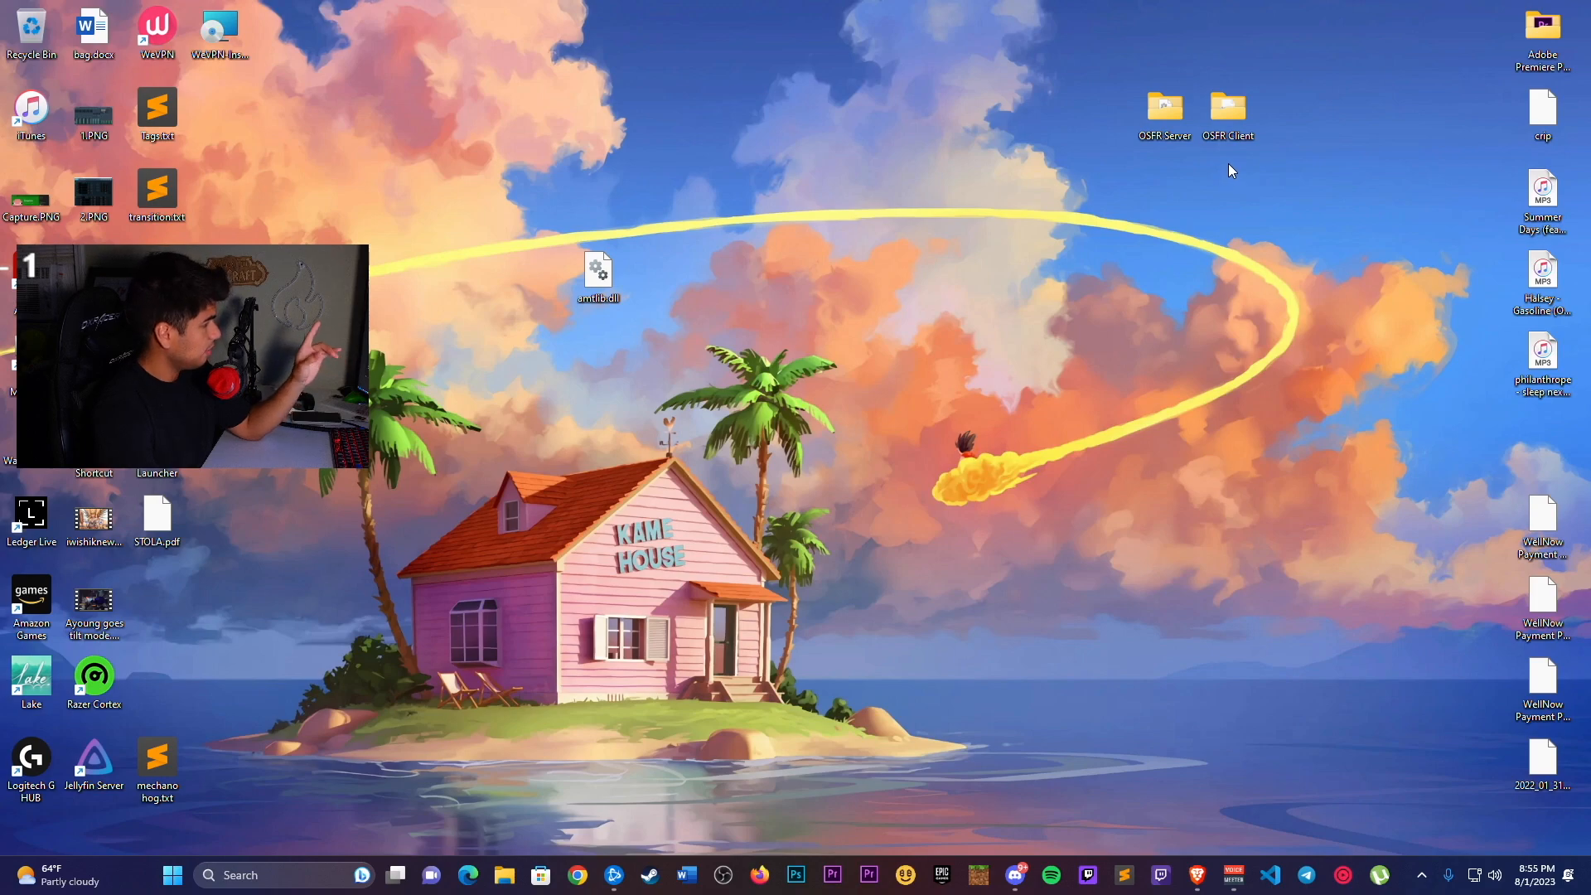
{"action": "double_click", "coordinate": [1165, 106]}
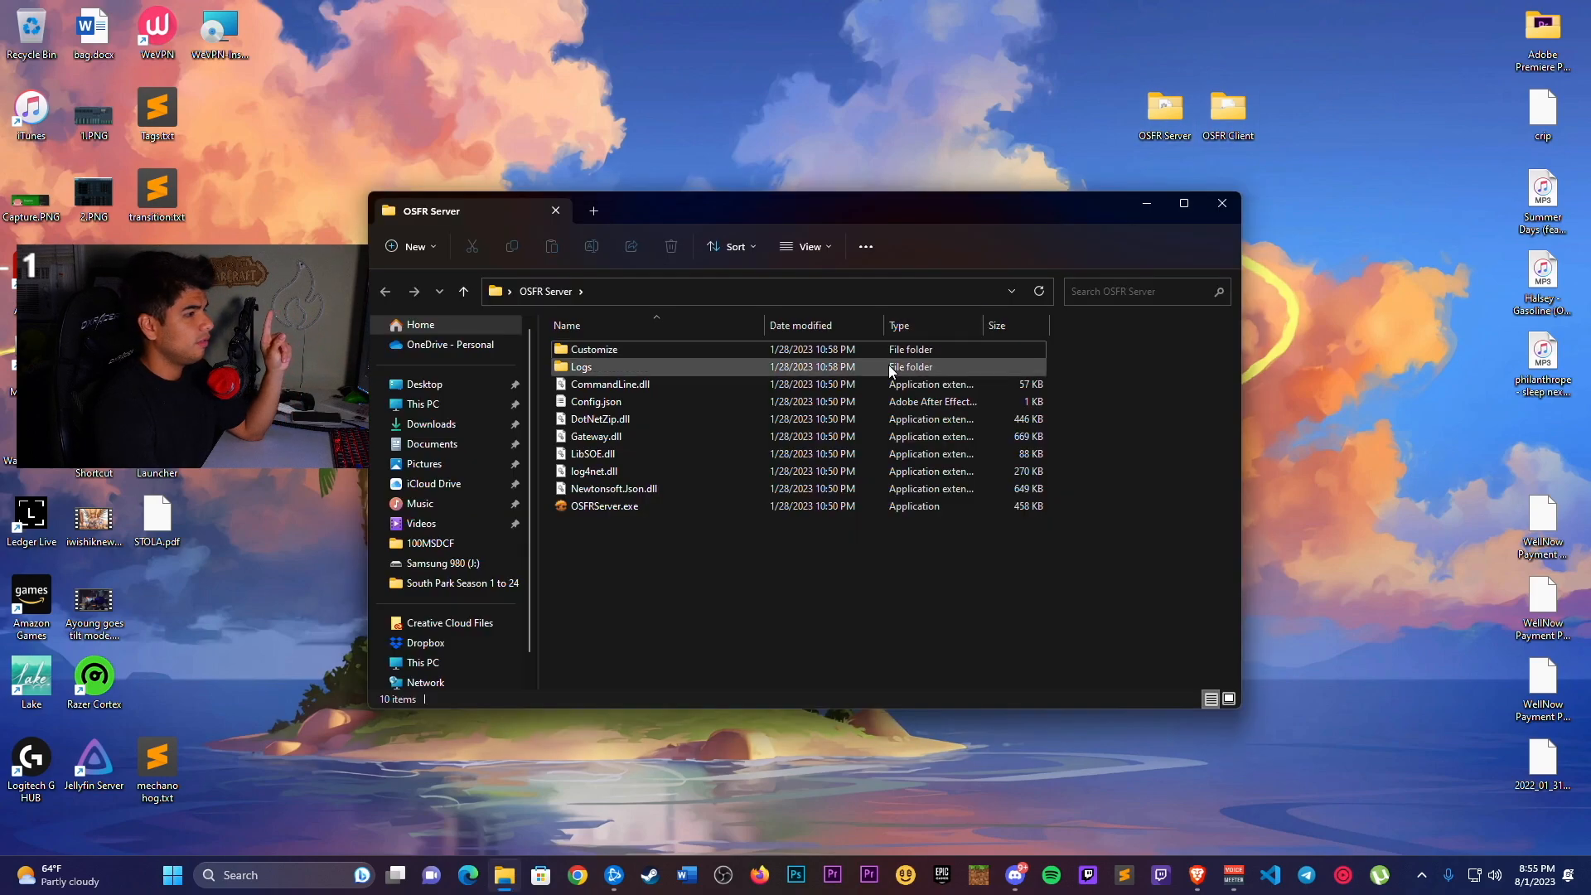
{"action": "mouse_move", "coordinate": [679, 506]}
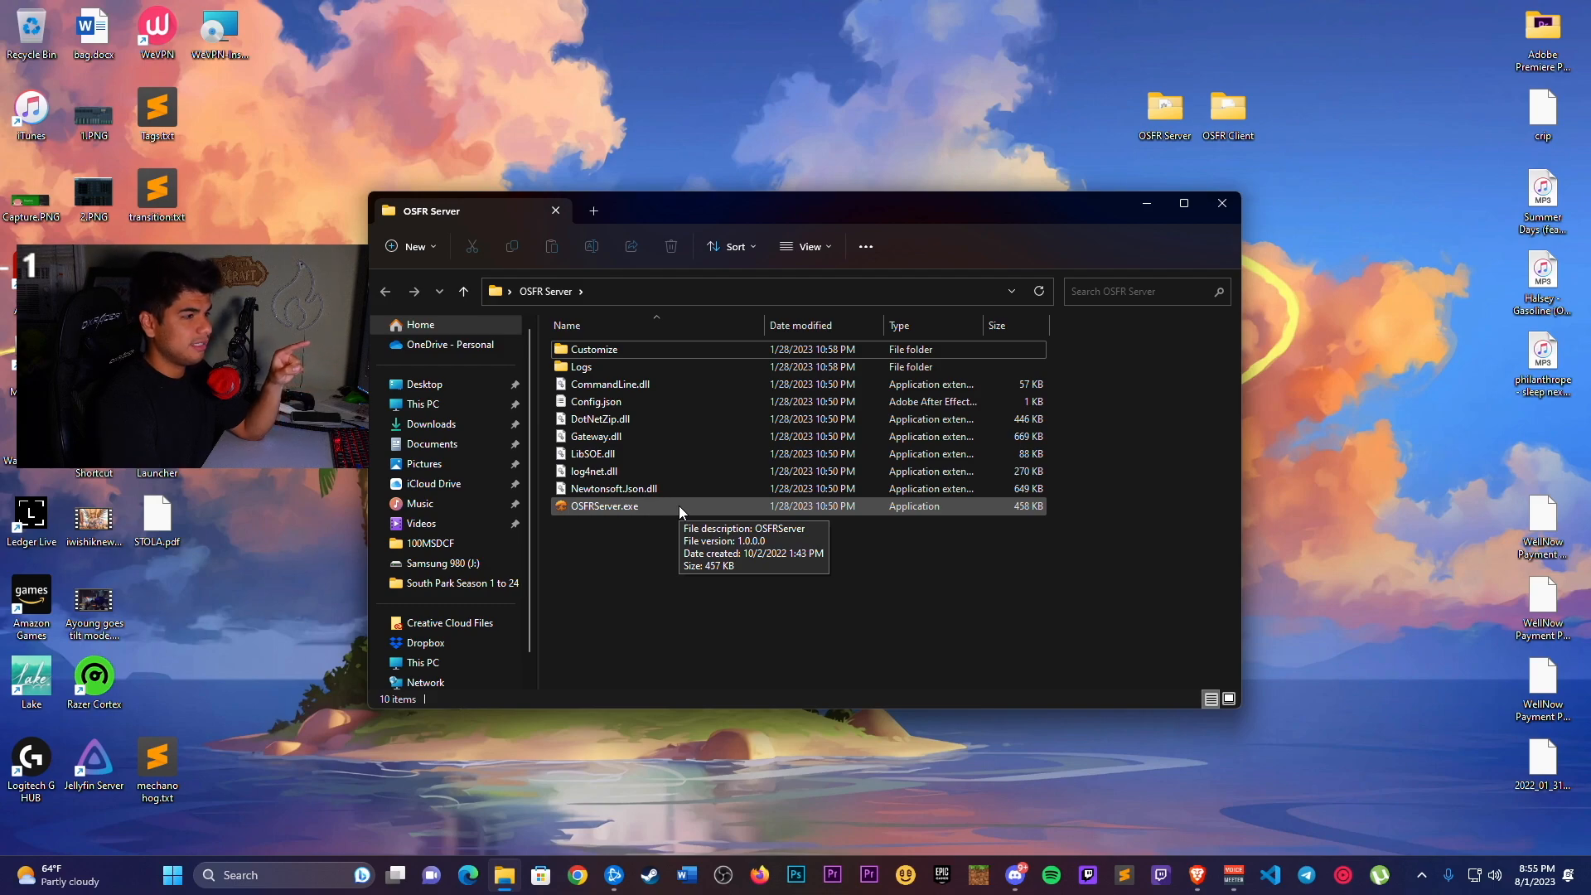
{"action": "double_click", "coordinate": [603, 507]}
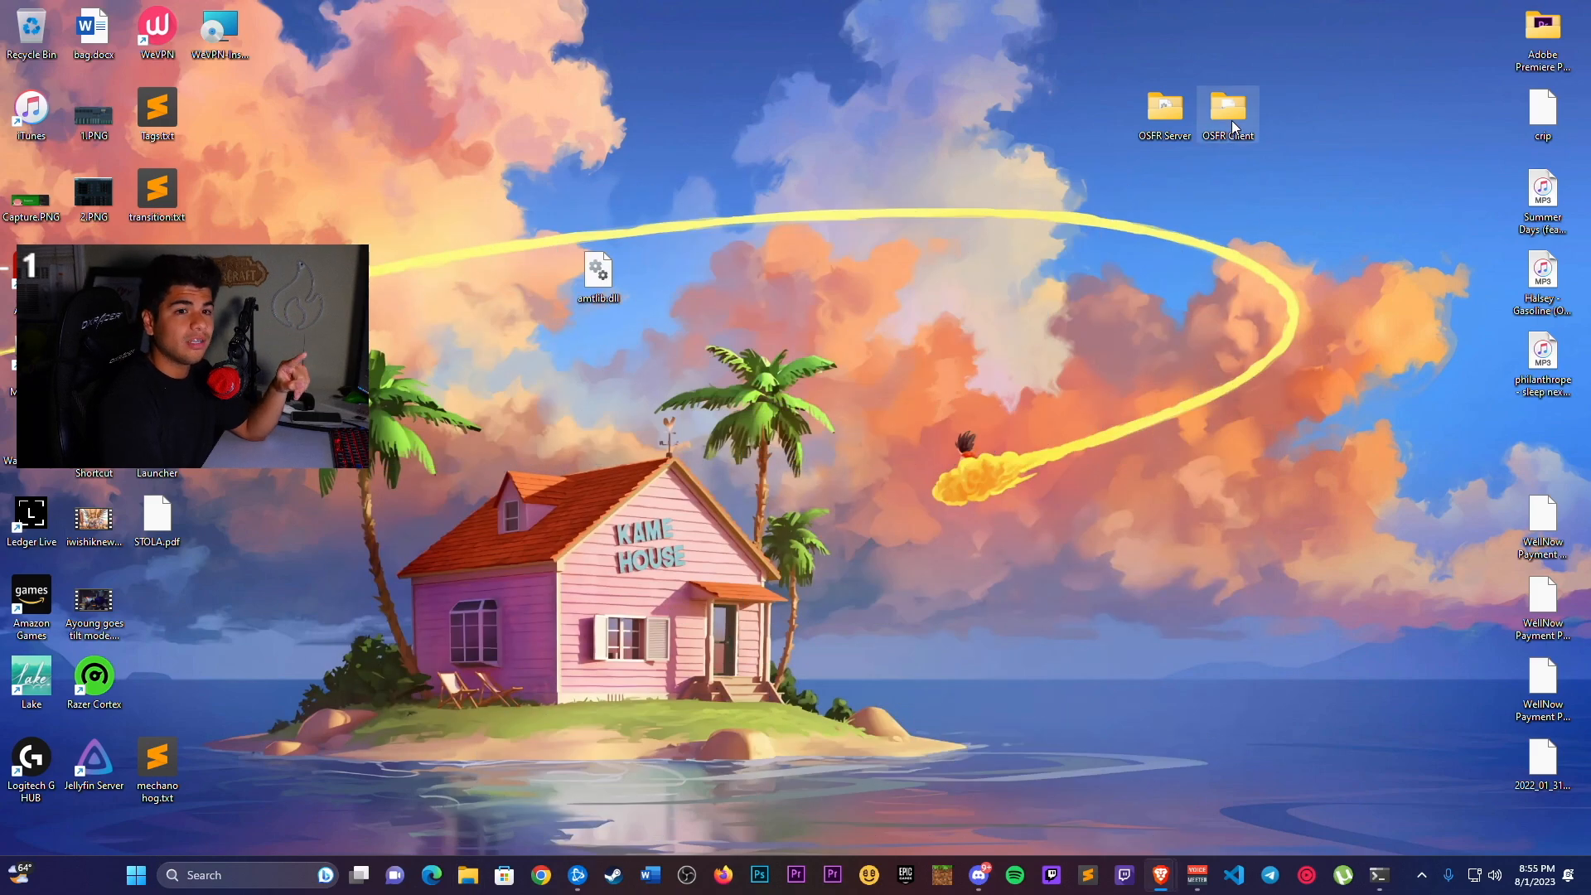
In the OSFR Client folder, keep file name extensions visible via View > Show
{"action": "double_click", "coordinate": [1229, 108]}
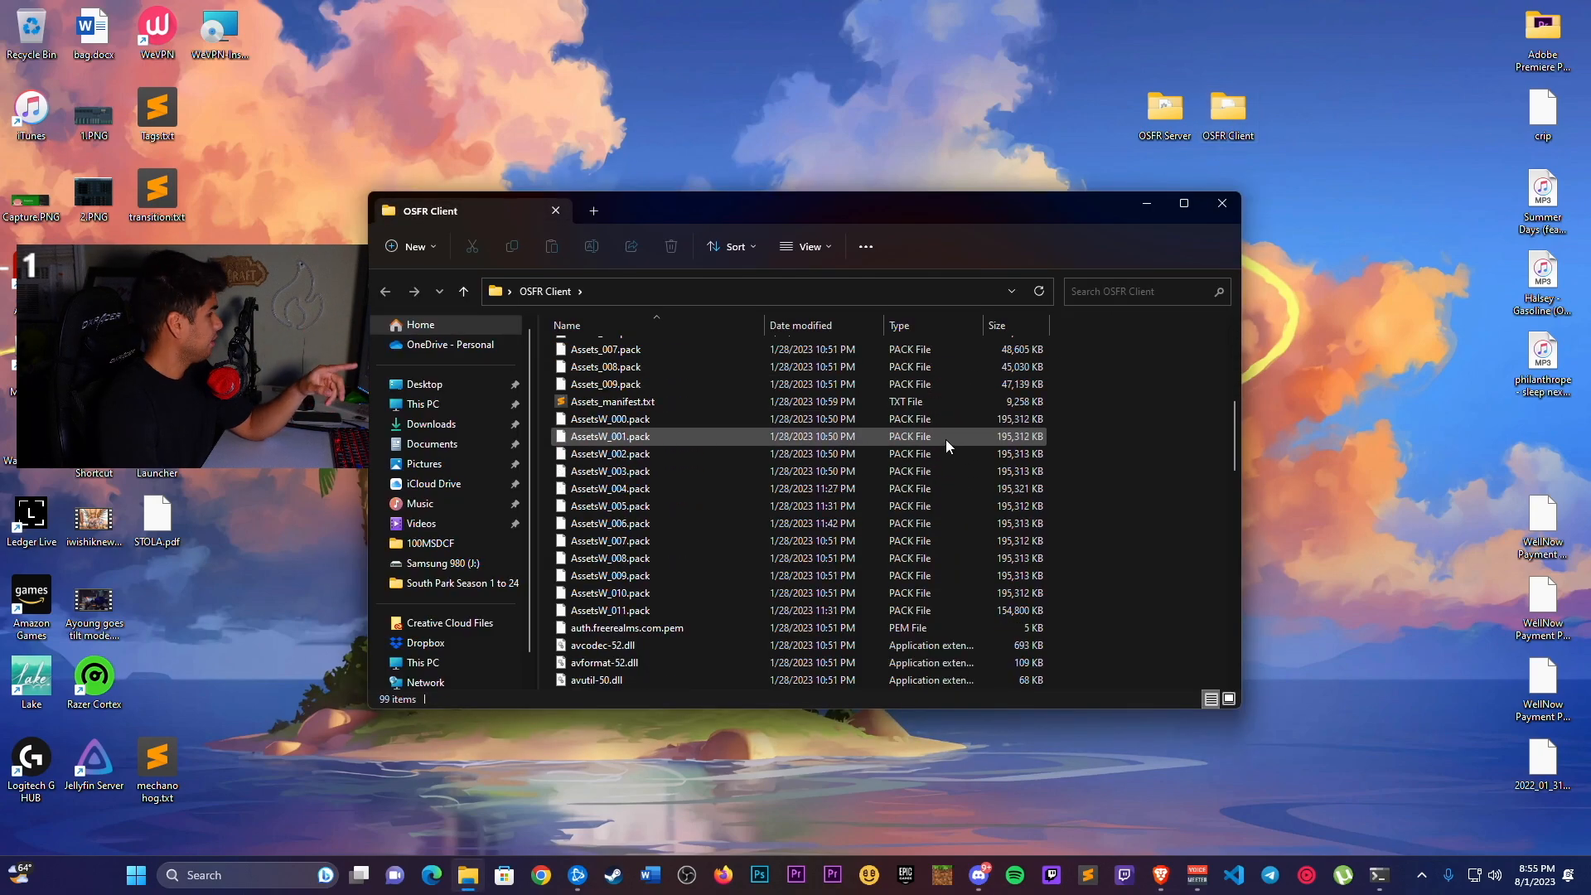
{"action": "scroll", "scroll_direction": "down", "scroll_amount": 3}
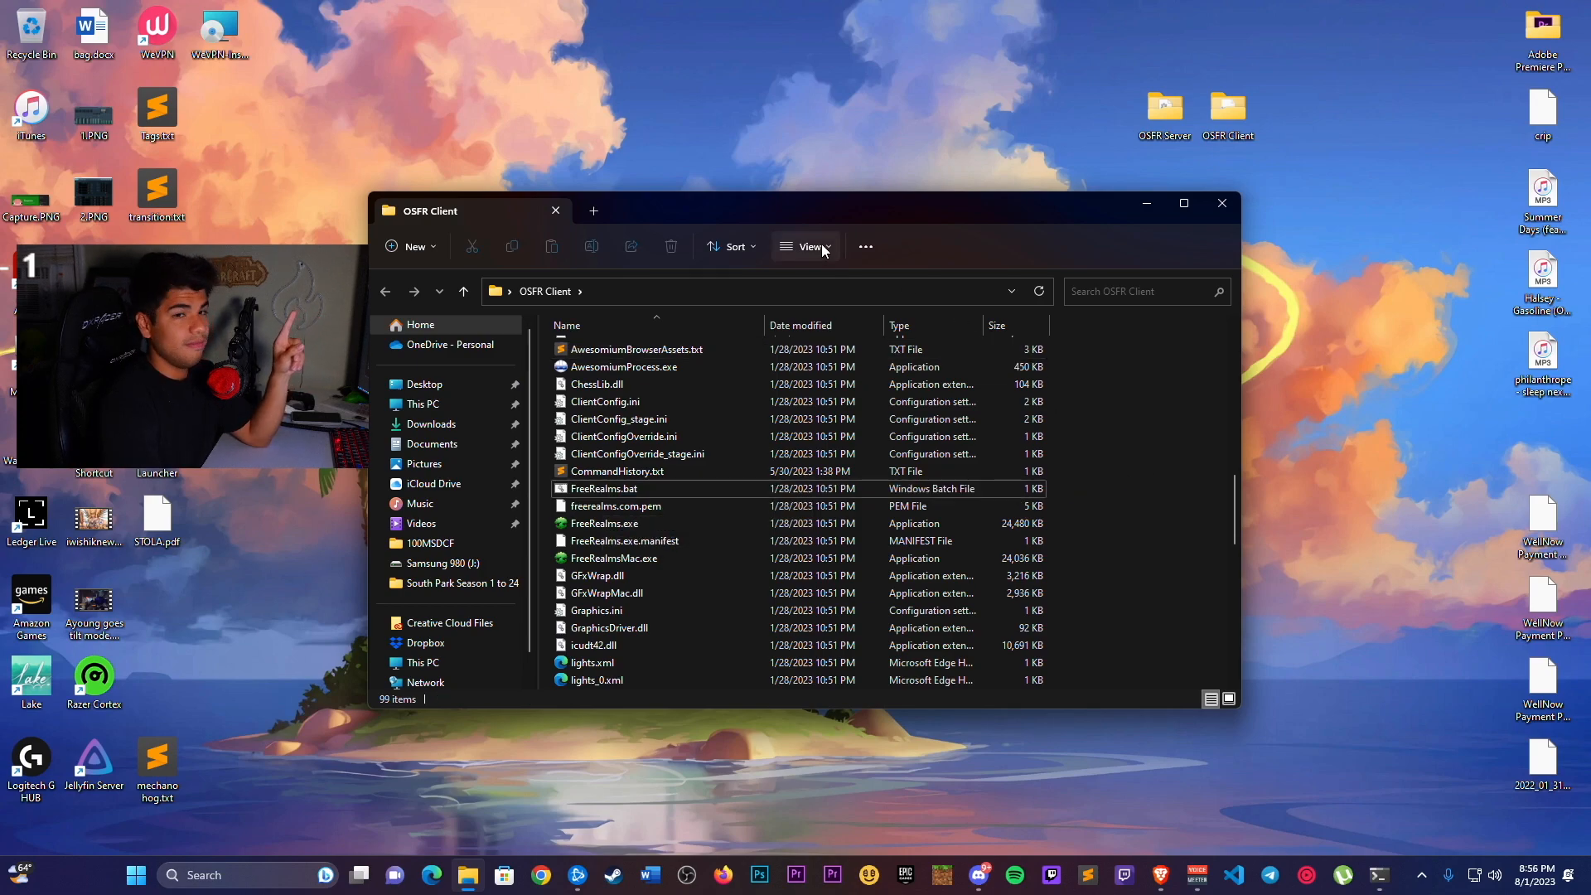
{"action": "left_click", "coordinate": [806, 246]}
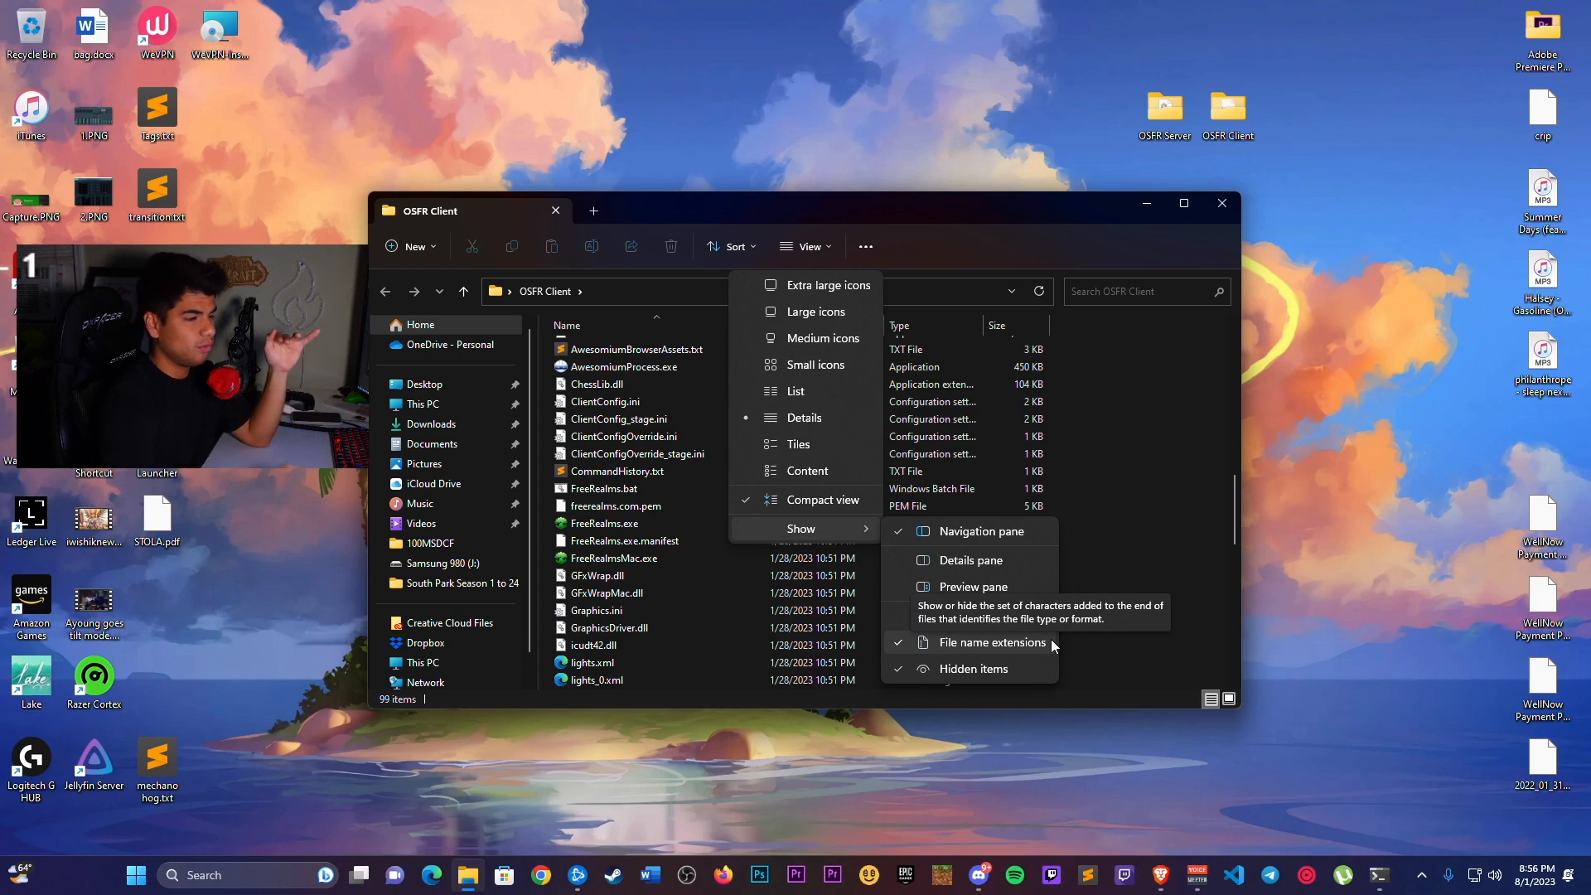
{"action": "left_click", "coordinate": [992, 643]}
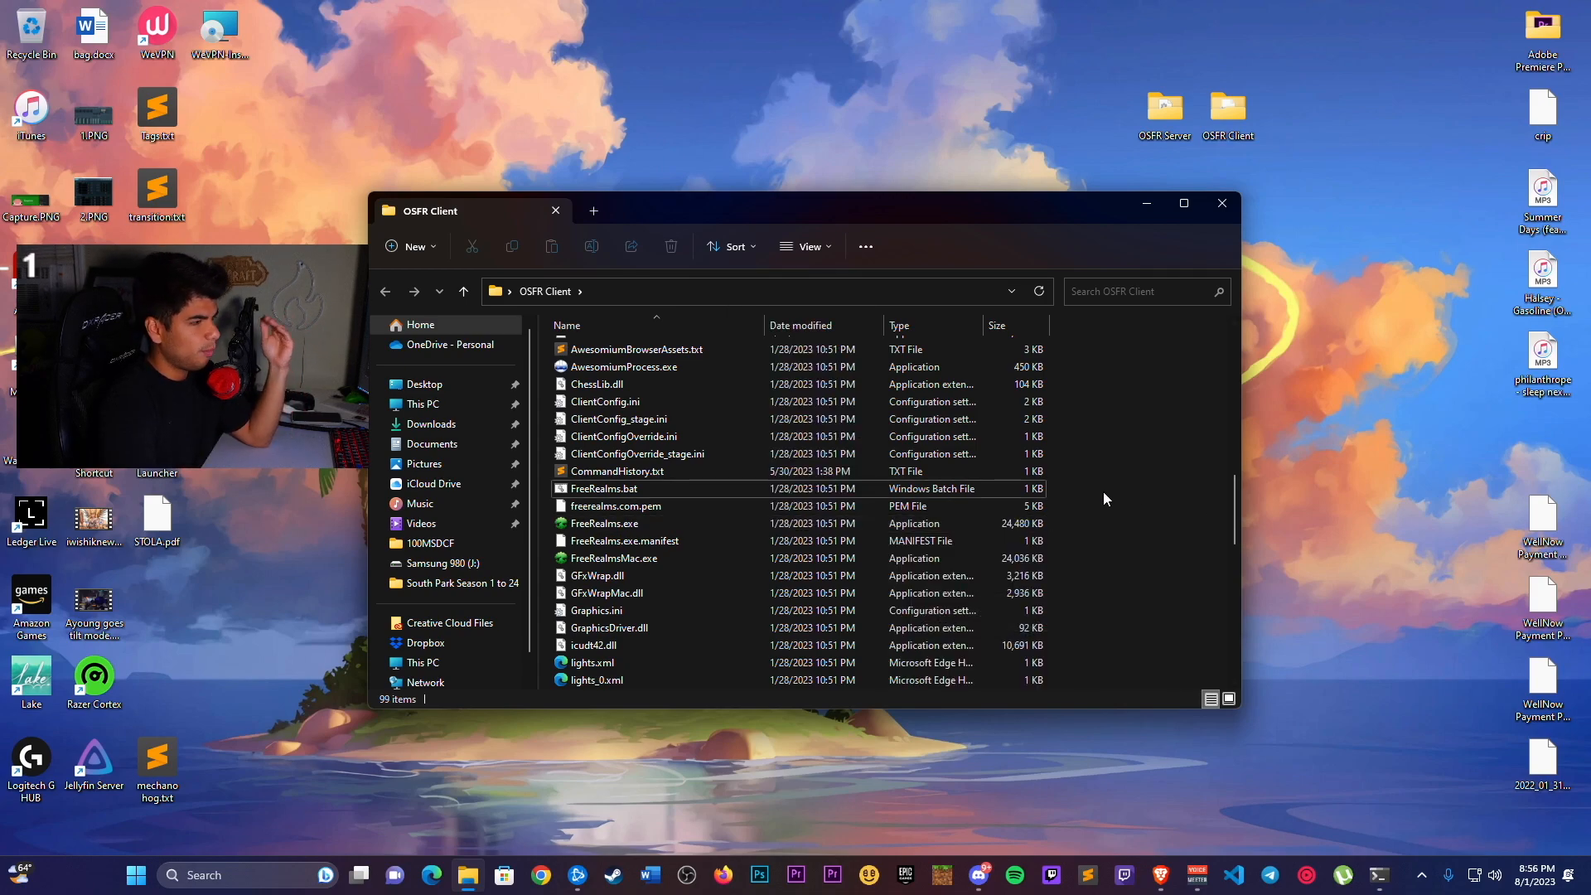
{"action": "mouse_move", "coordinate": [1117, 542]}
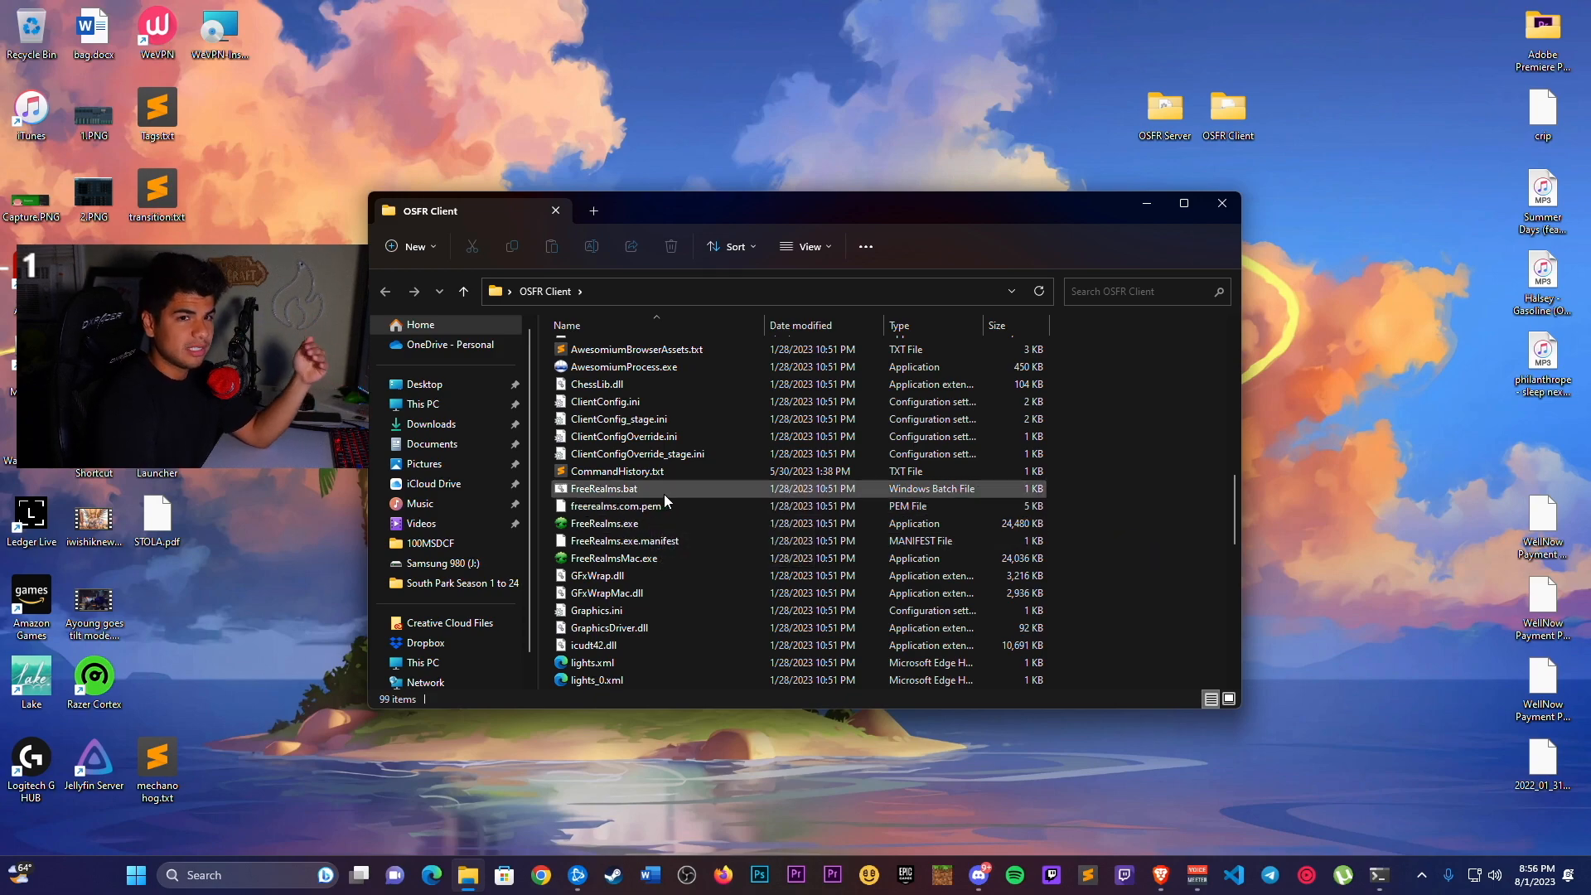
{"action": "mouse_move", "coordinate": [667, 487]}
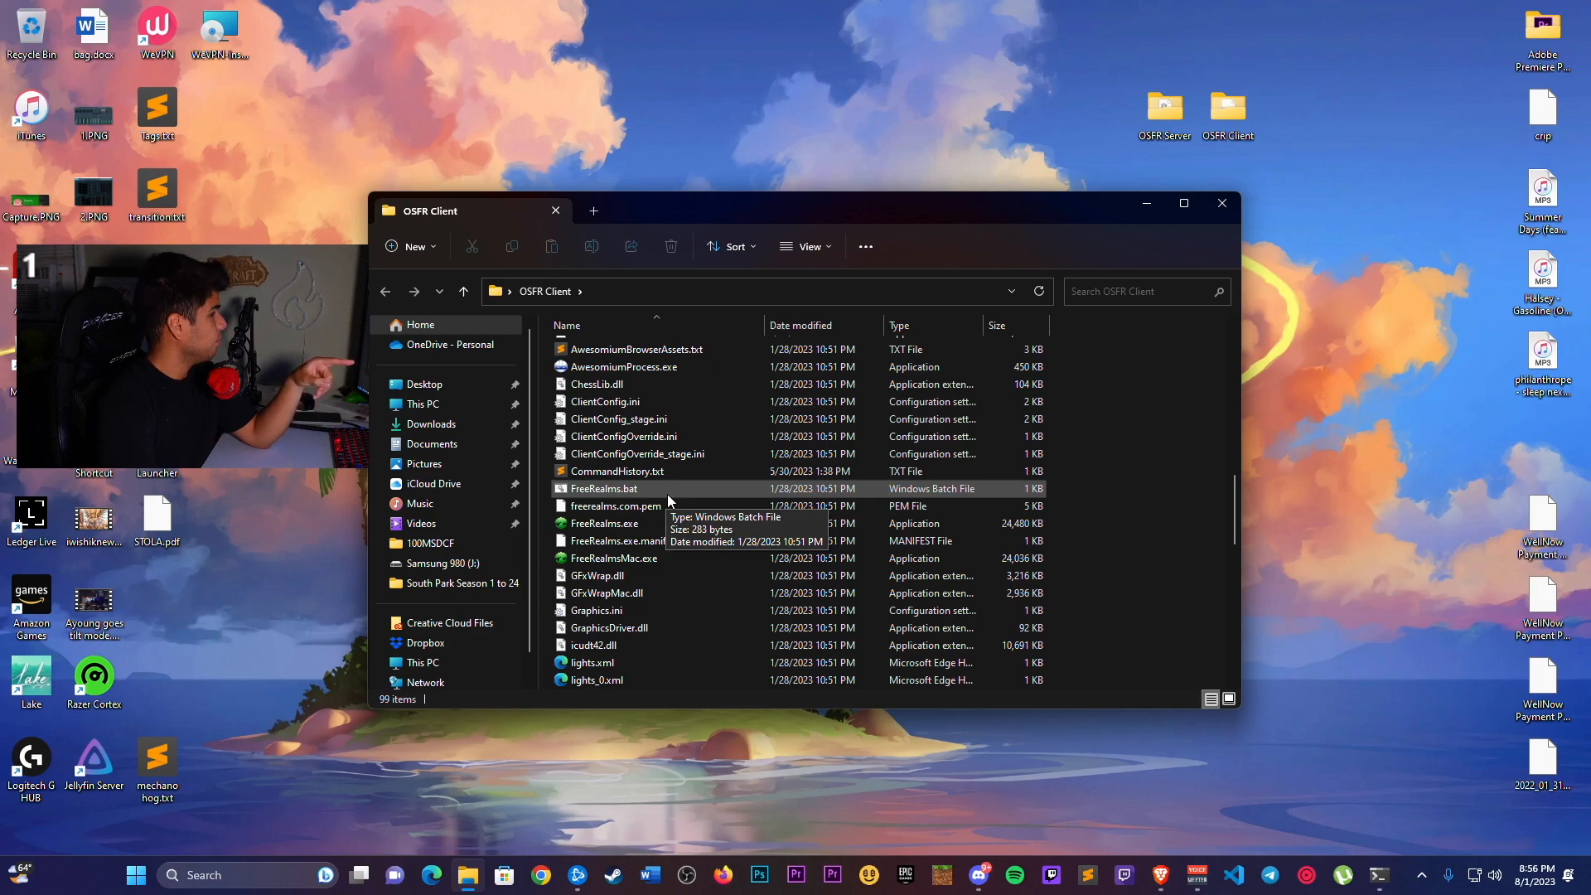
Launch the game client from FreeRealms.bat
{"action": "left_click", "coordinate": [603, 522]}
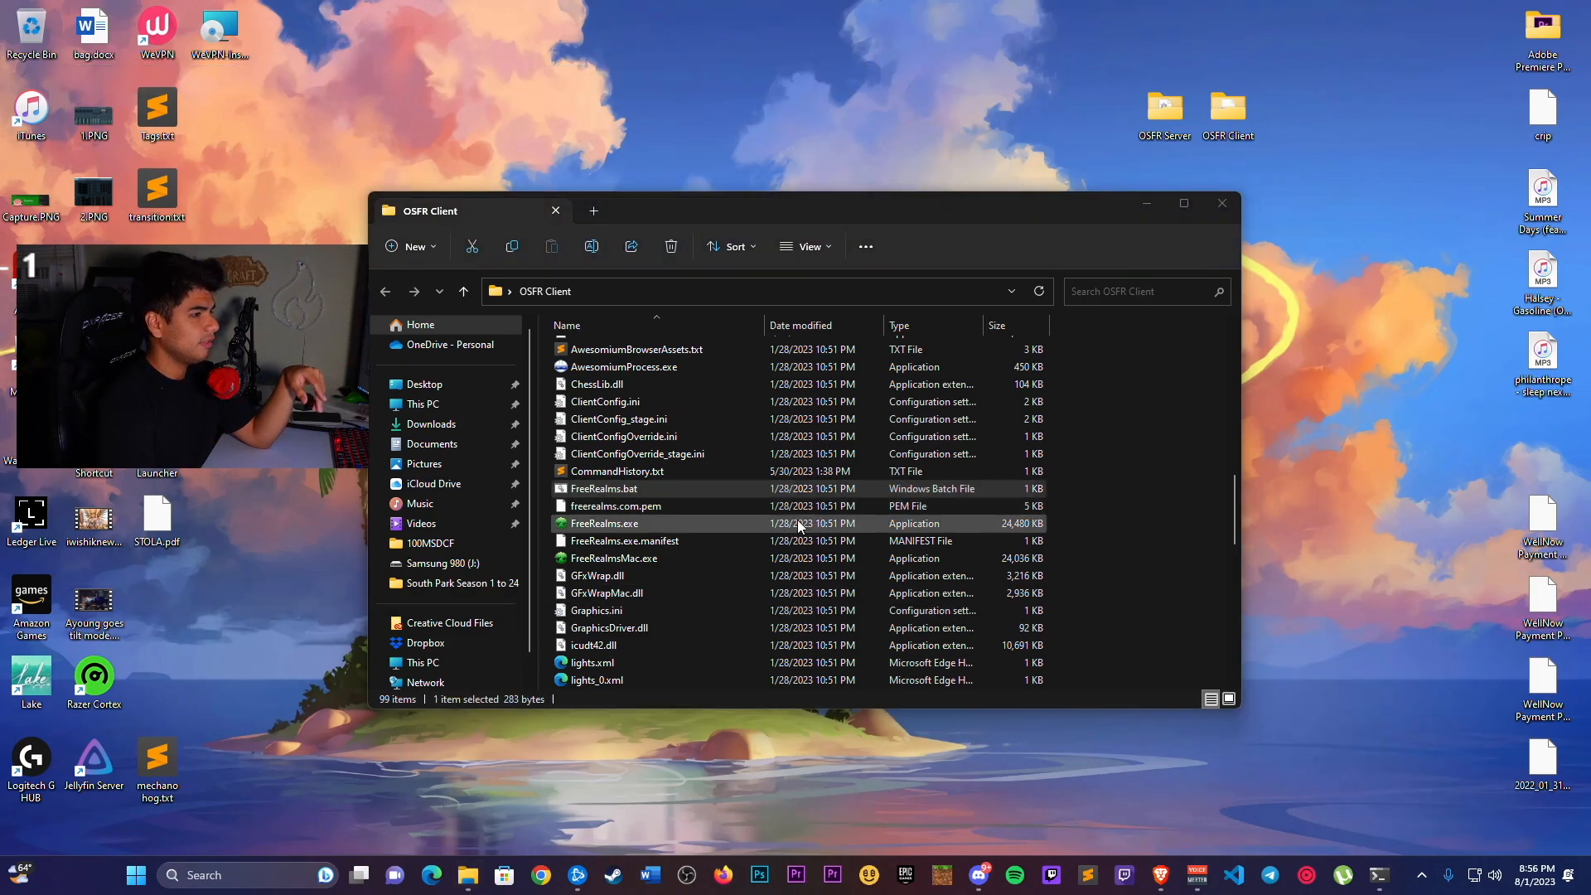
{"action": "double_click", "coordinate": [604, 522]}
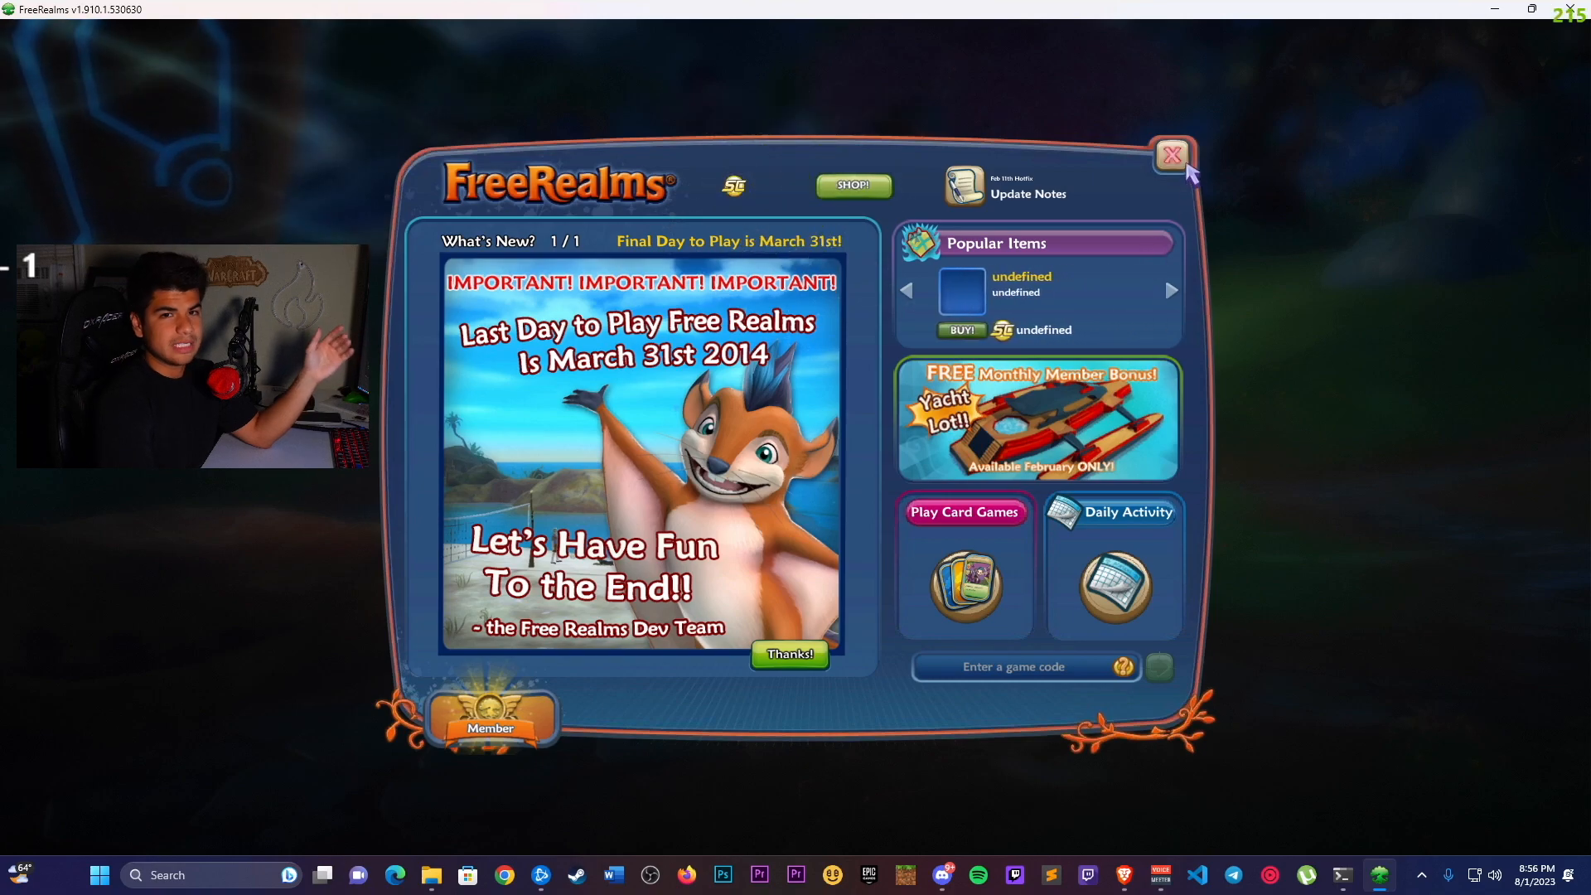
Close the What's New window and the world map so the character stands in the world
{"action": "left_click", "coordinate": [1173, 156]}
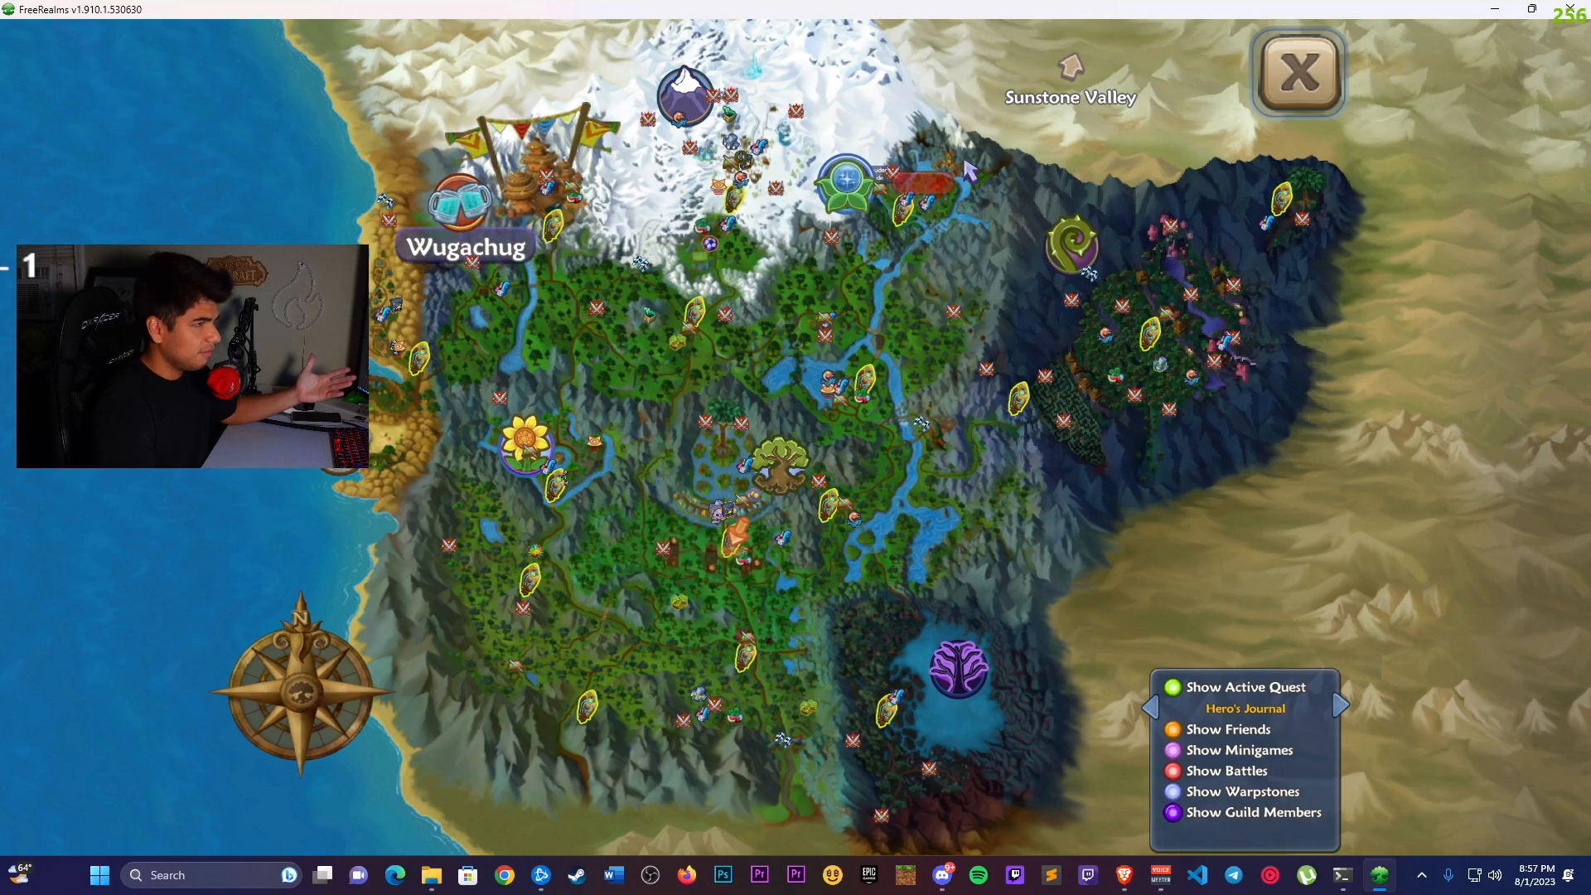
{"action": "left_click", "coordinate": [1299, 72]}
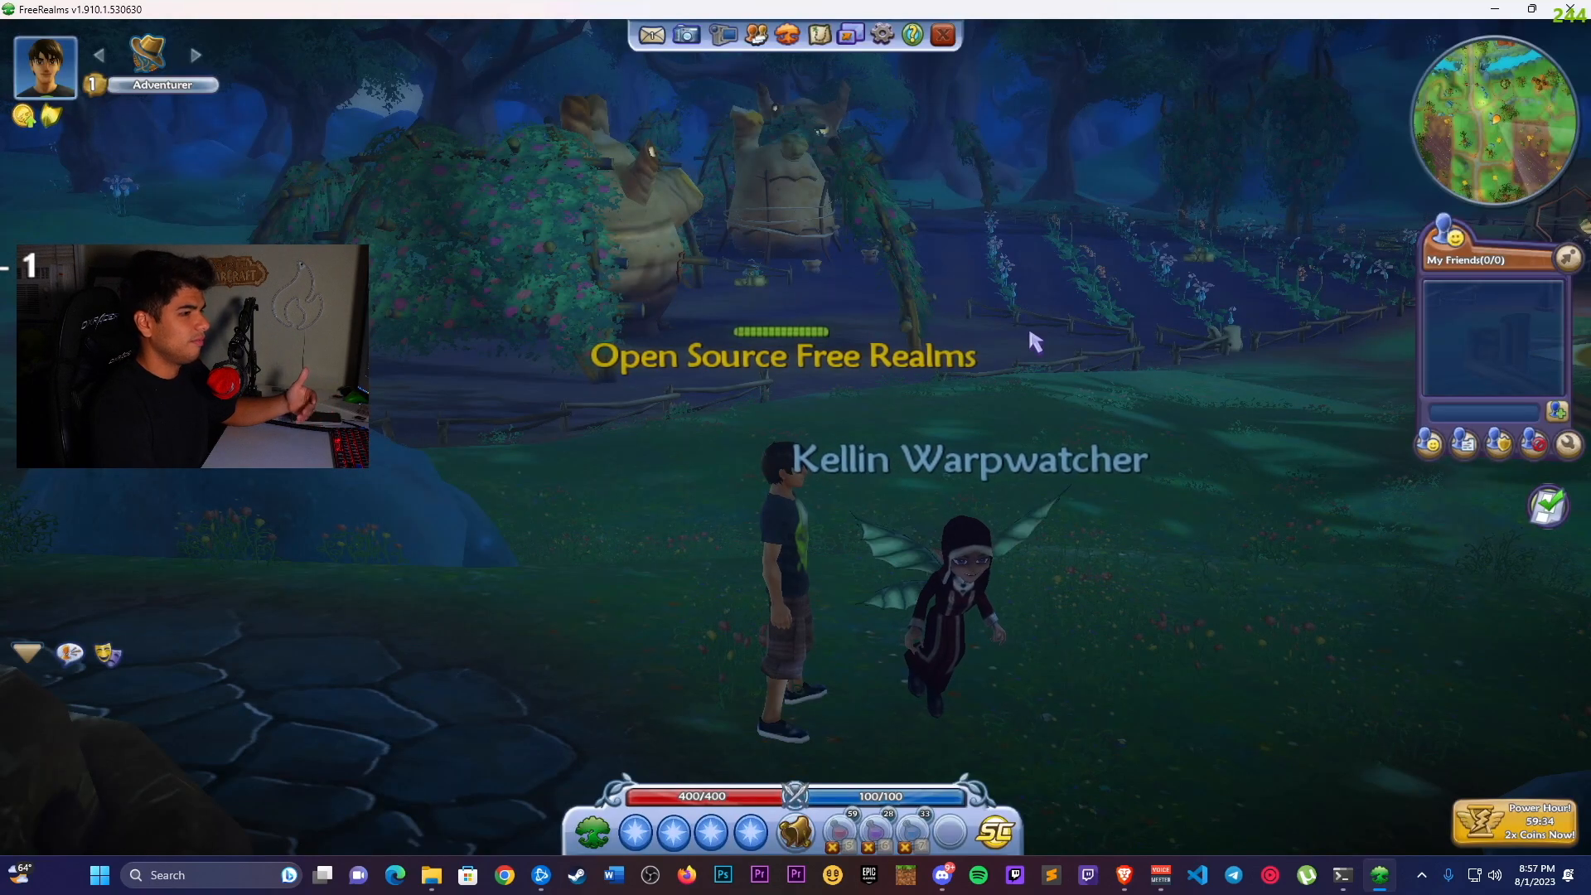